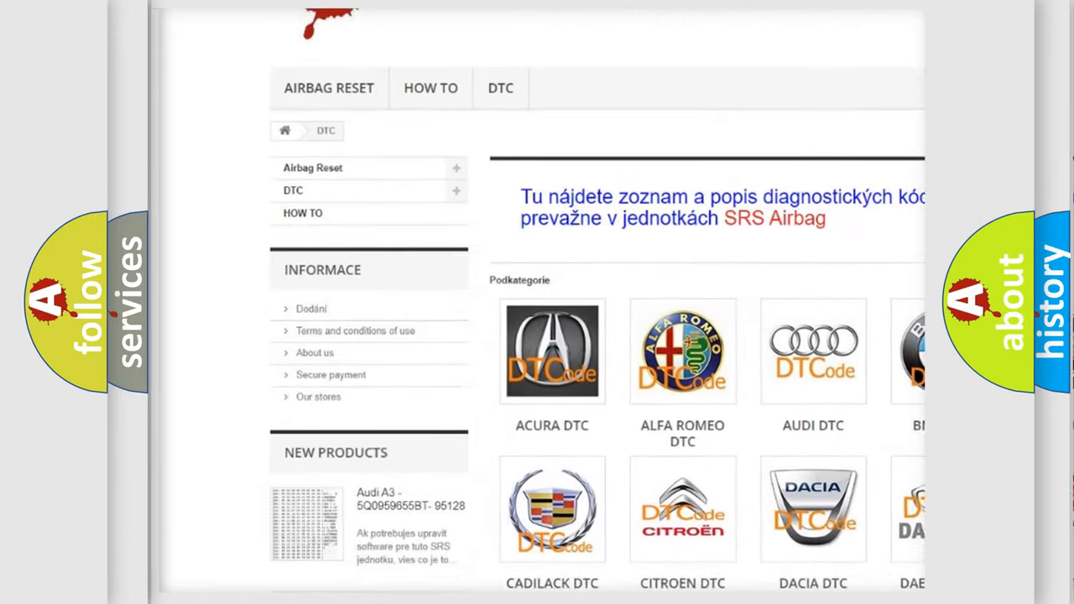
{"action": "scroll", "scroll_direction": "down", "scroll_amount": 3}
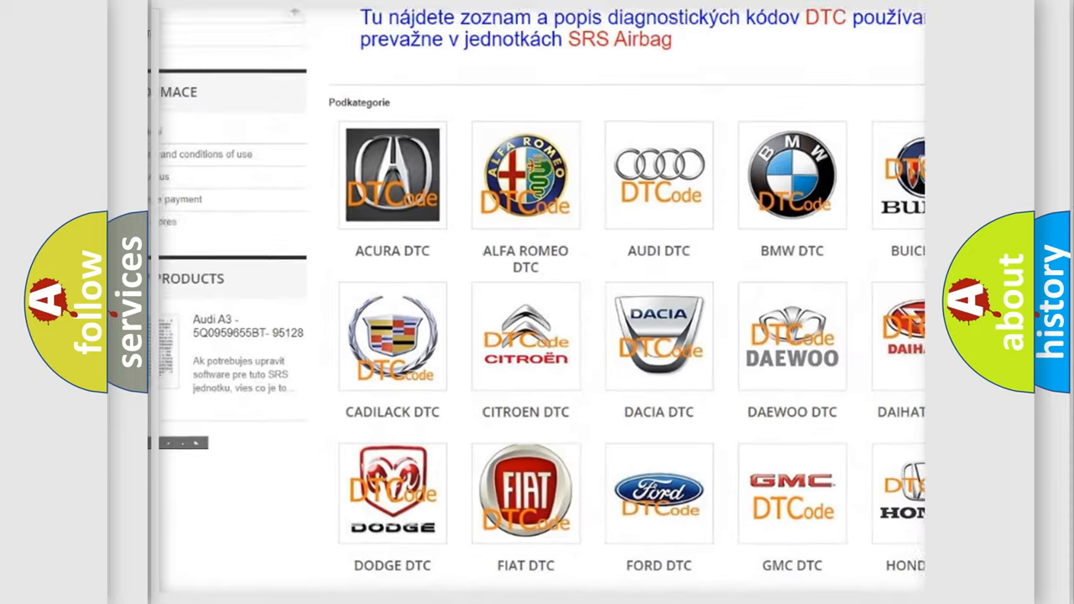
{"action": "scroll", "scroll_direction": "down", "scroll_amount": 3}
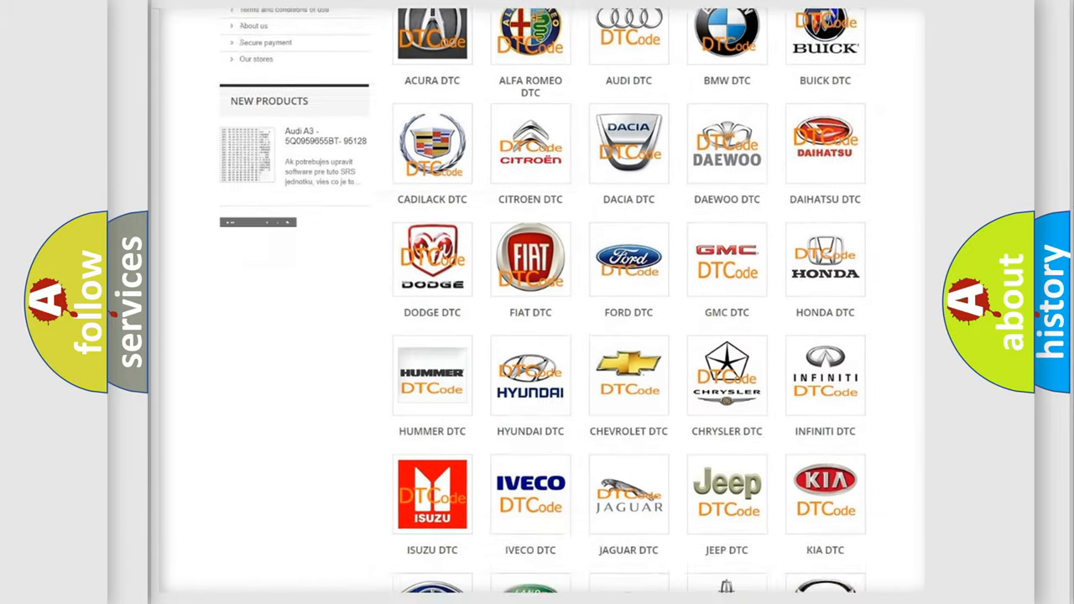
{"action": "scroll", "scroll_direction": "down", "scroll_amount": 3}
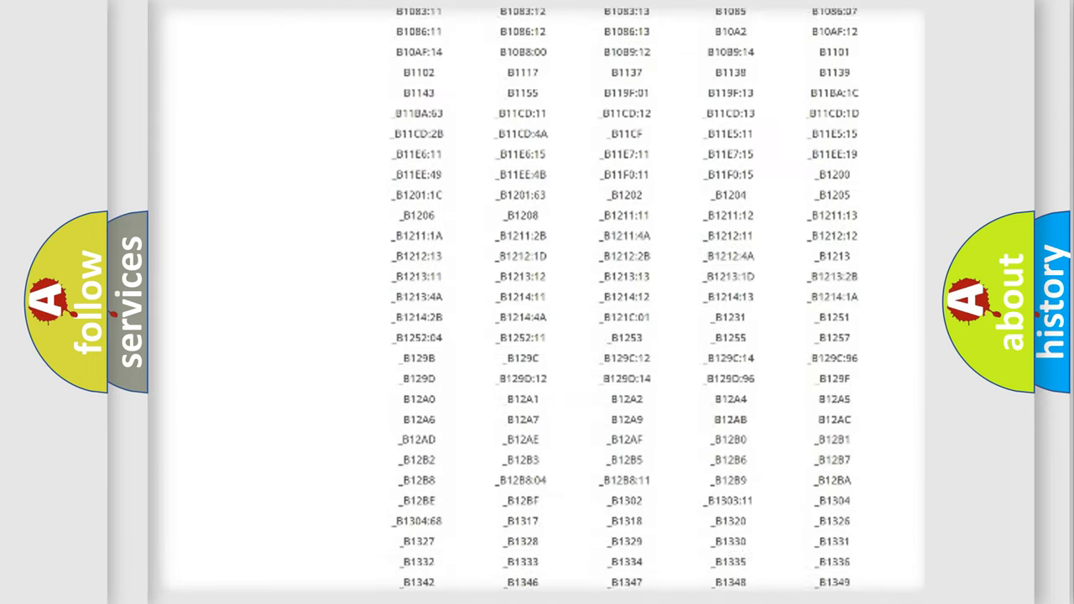
{"action": "scroll", "scroll_direction": "down", "scroll_amount": 3}
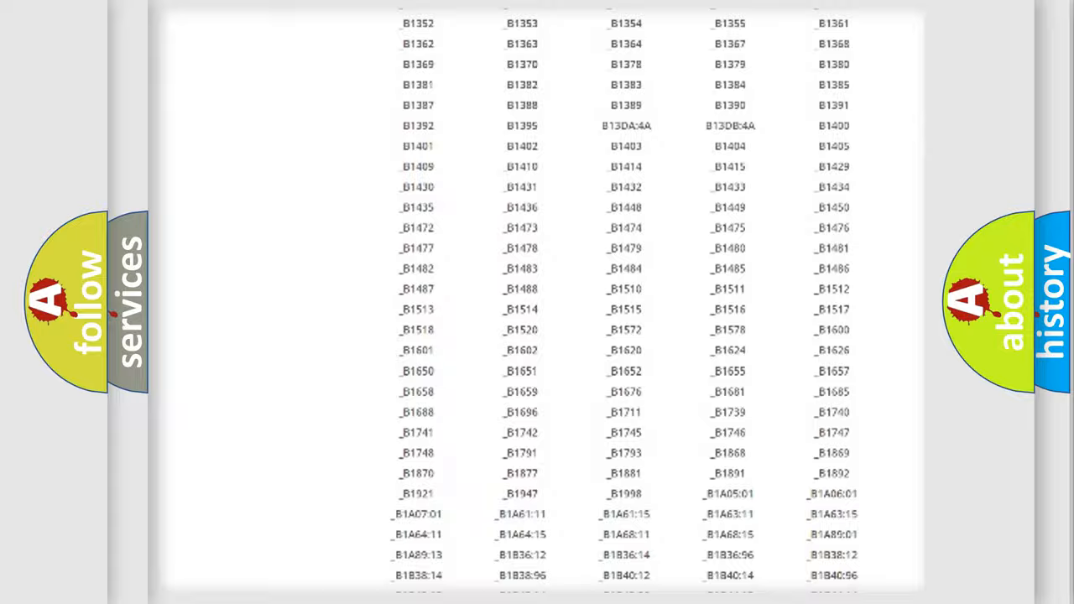